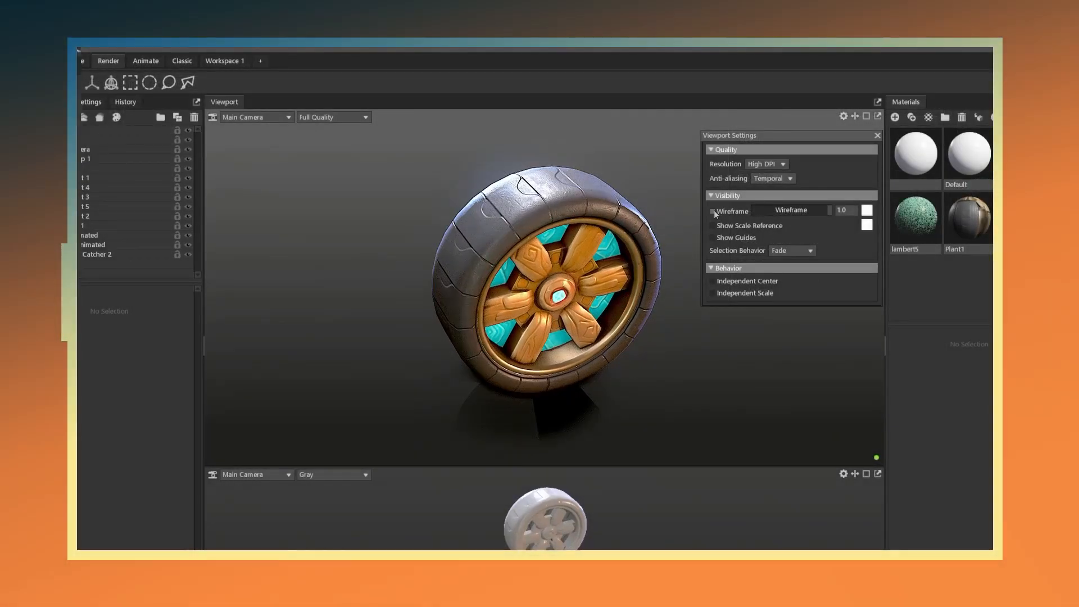
Stretch a polygon cube into a spoke over the hexagon hub and open its component menu
left_click(712, 211)
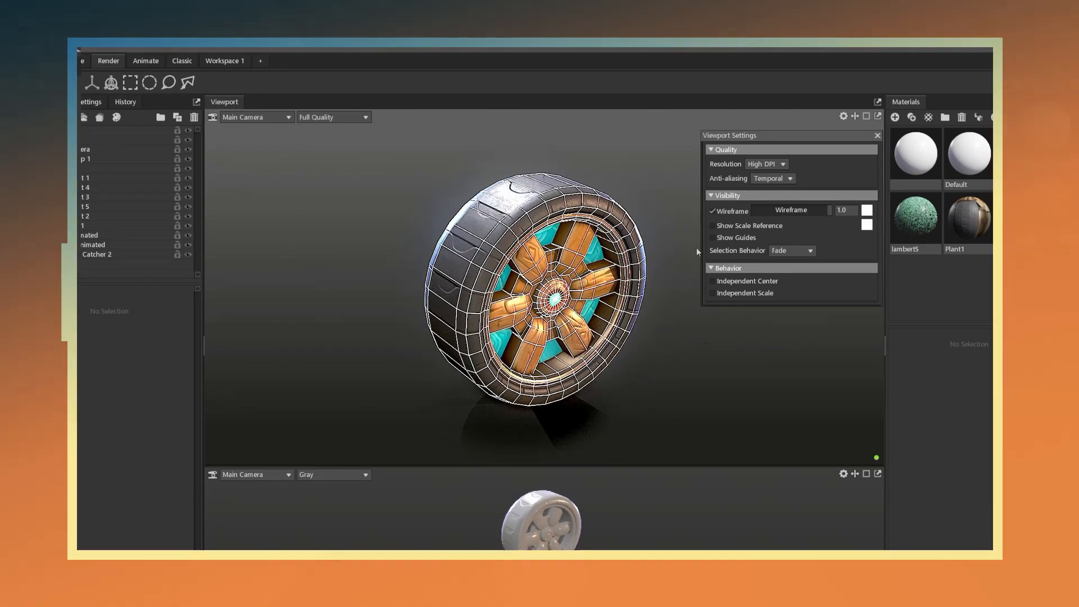
left_click(712, 211)
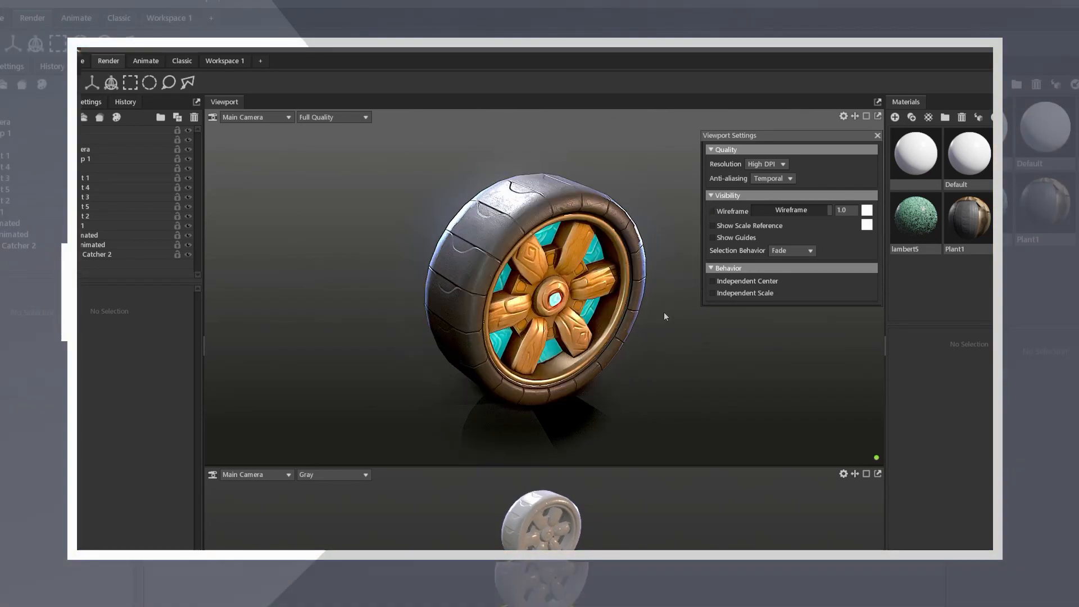
left_click(145, 61)
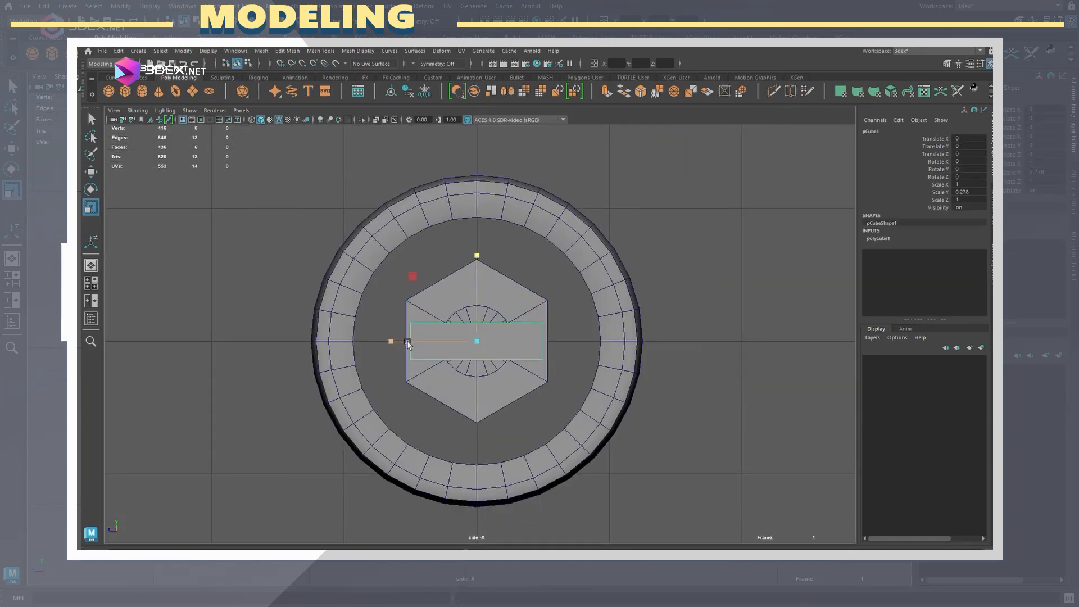
left_click_drag(475, 342, 513, 315)
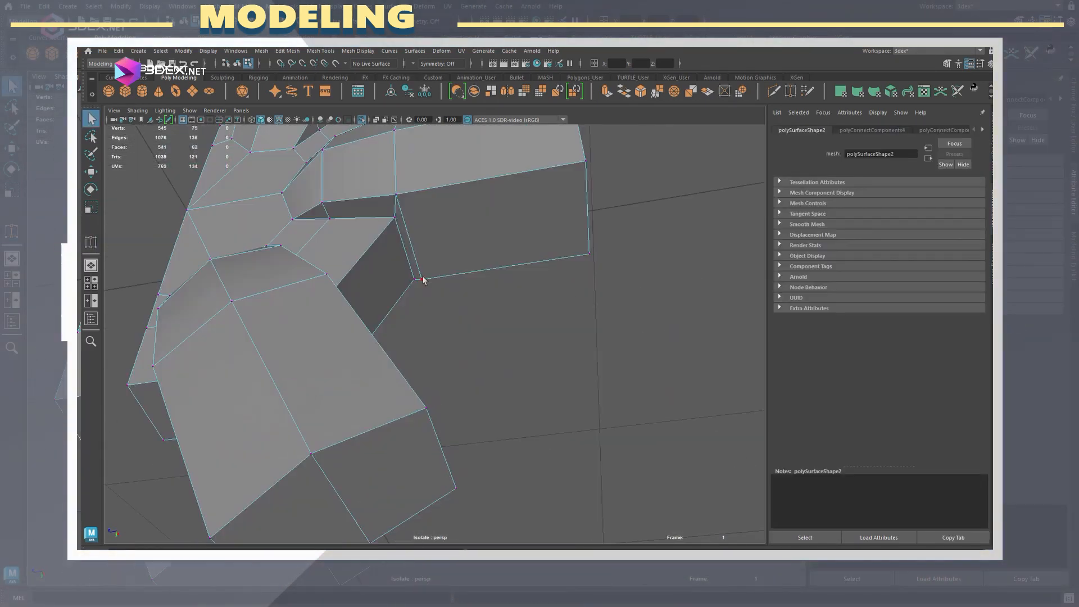
right_click(419, 275)
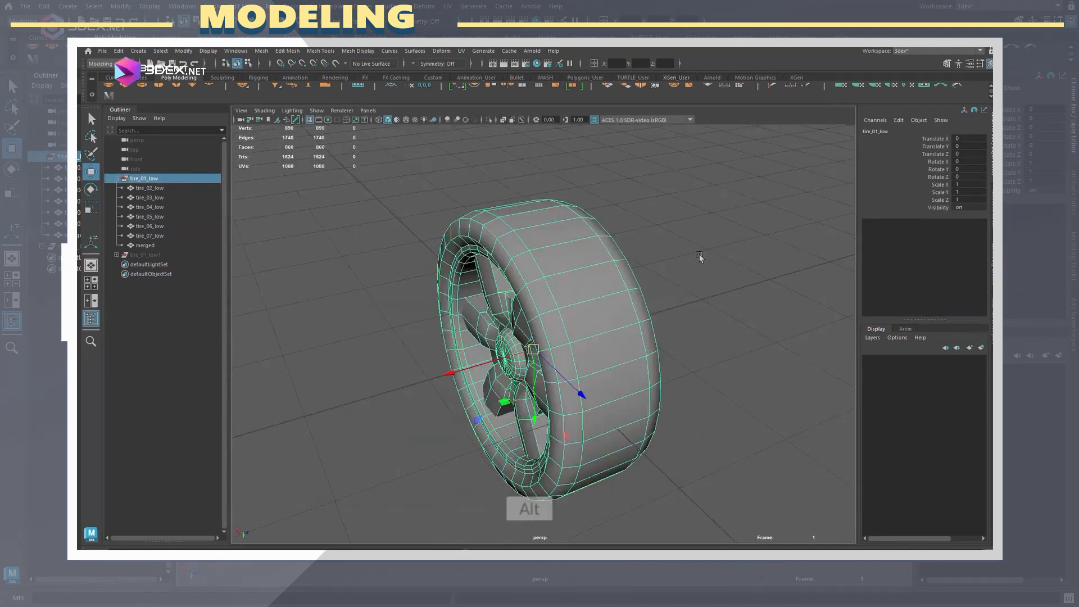
Inspect the low-poly wheel around the hub and set the spoke edge bevel width
key("ctrl+a")
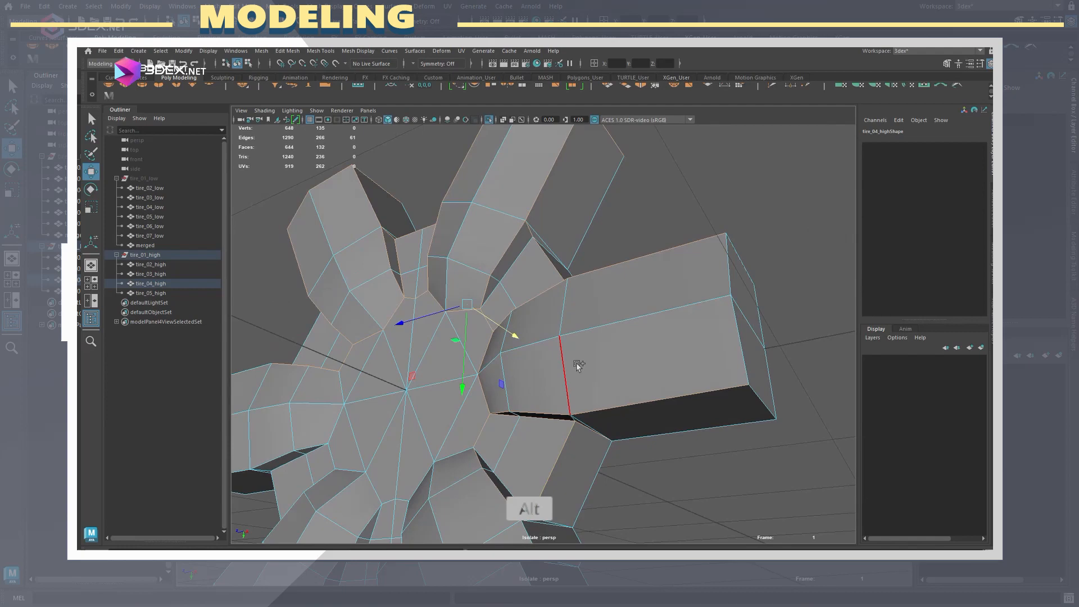
left_click_drag(579, 365, 496, 330)
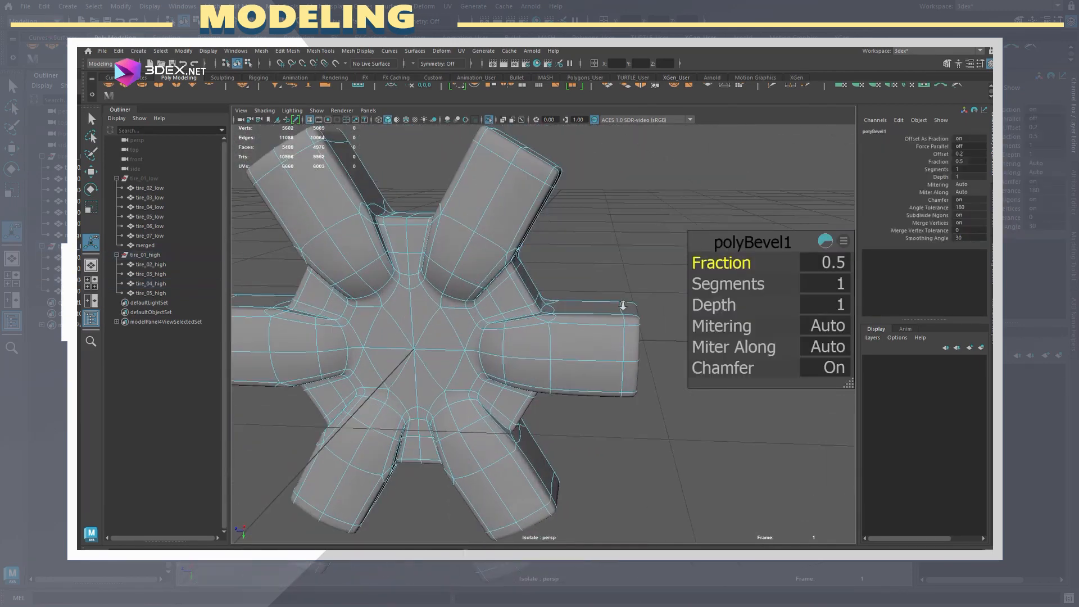
left_click(823, 283)
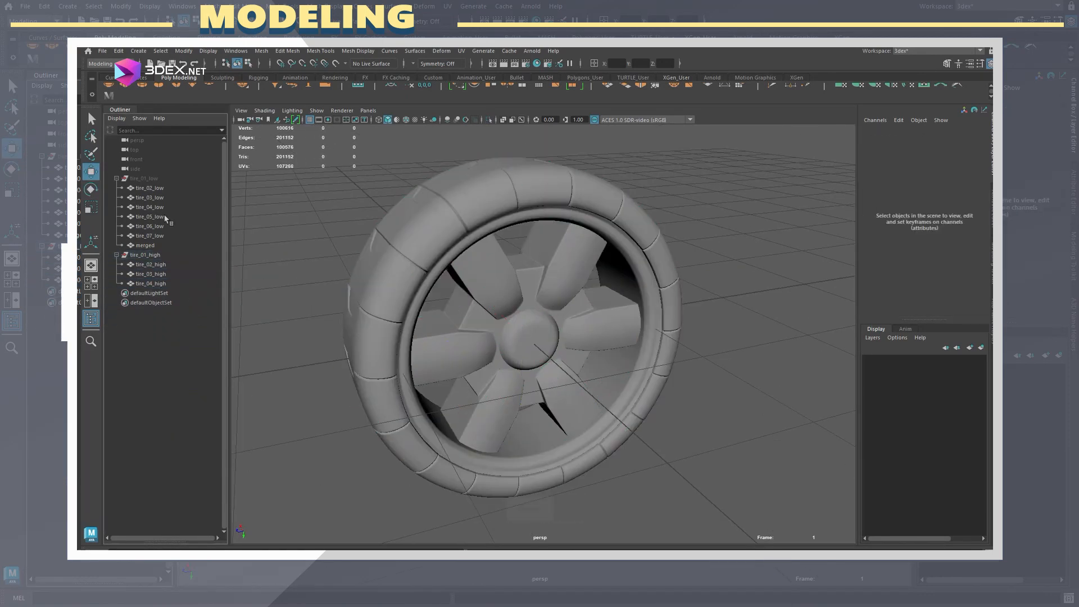
left_click(148, 292)
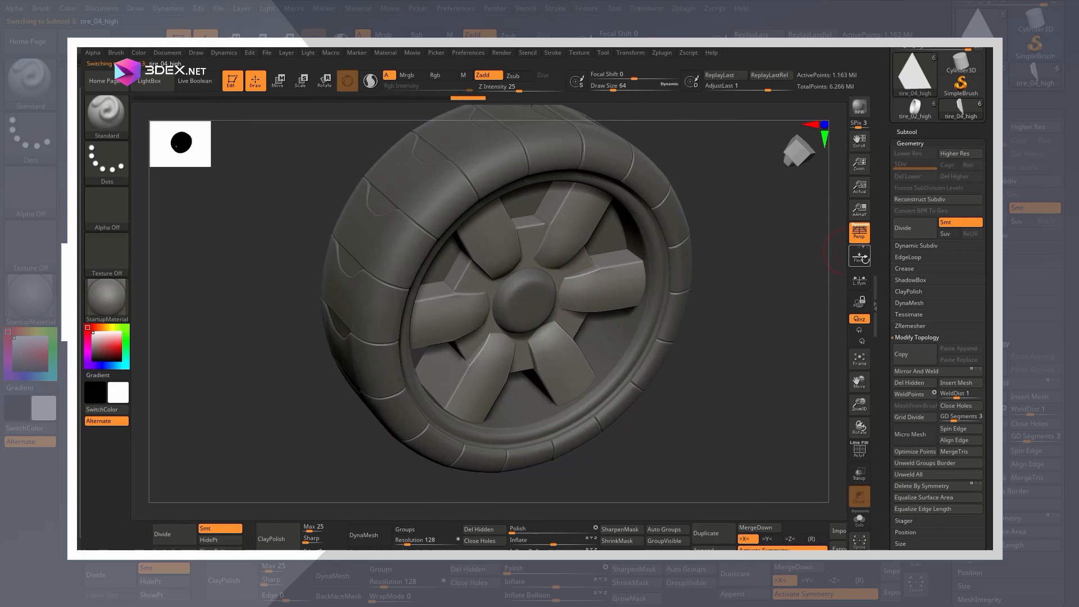
Choose a tire part in the SubTool palette for sculpting
left_click(368, 535)
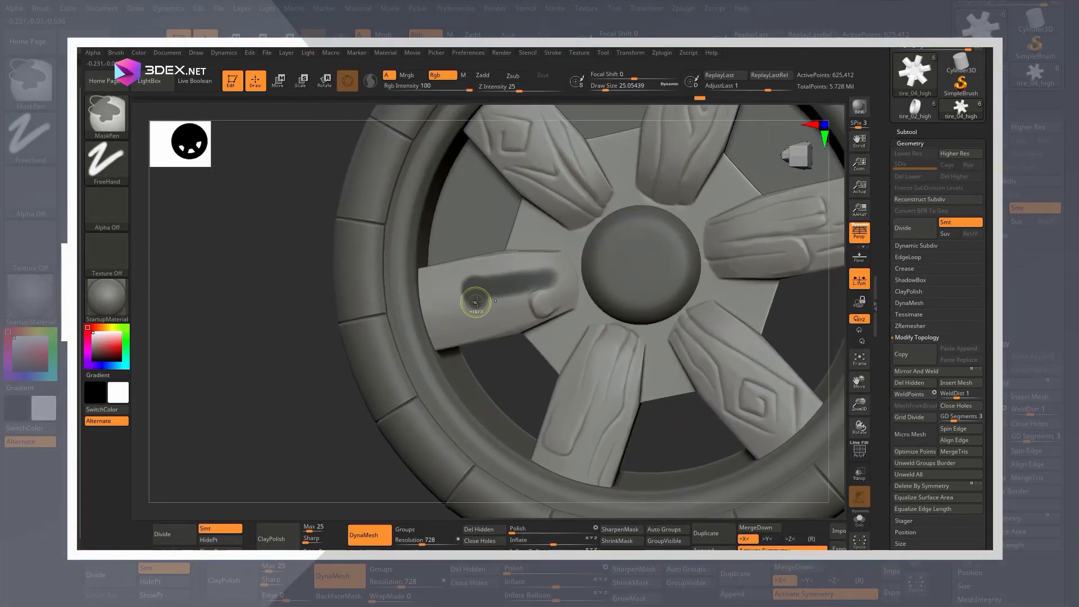
Mask a spoke area, switch to the TrimDynamic brush, and sculpt a spiral into the hub
left_click(106, 116)
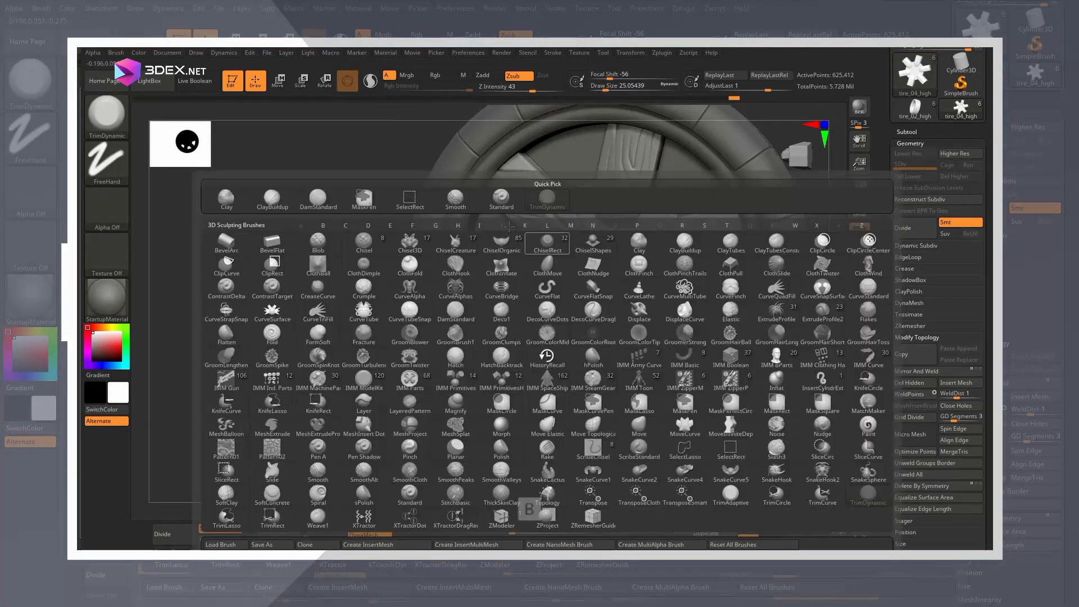
left_click(318, 199)
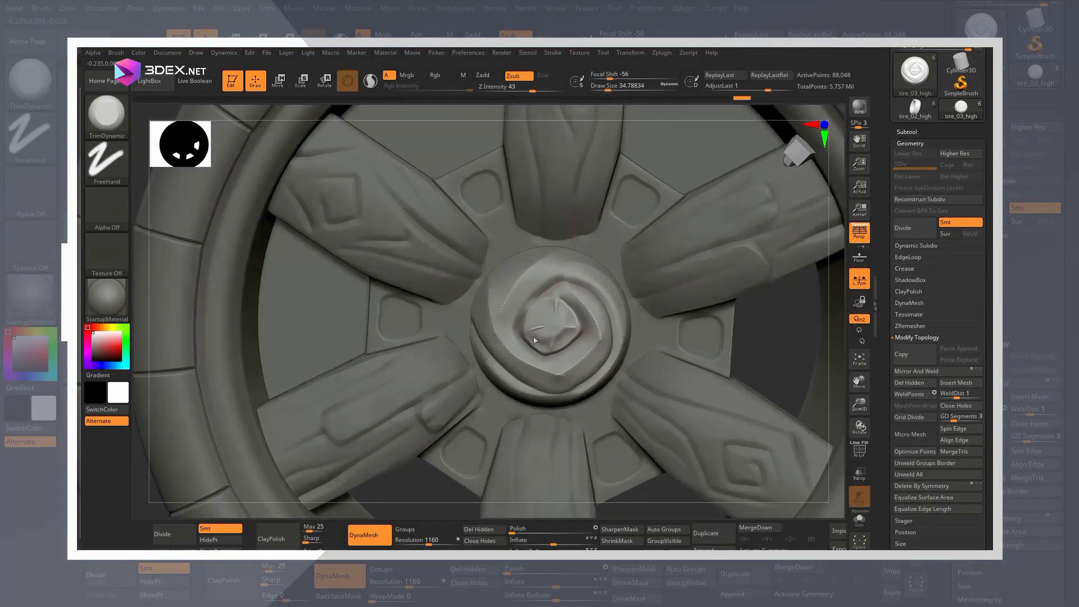
left_click_drag(533, 340, 488, 269)
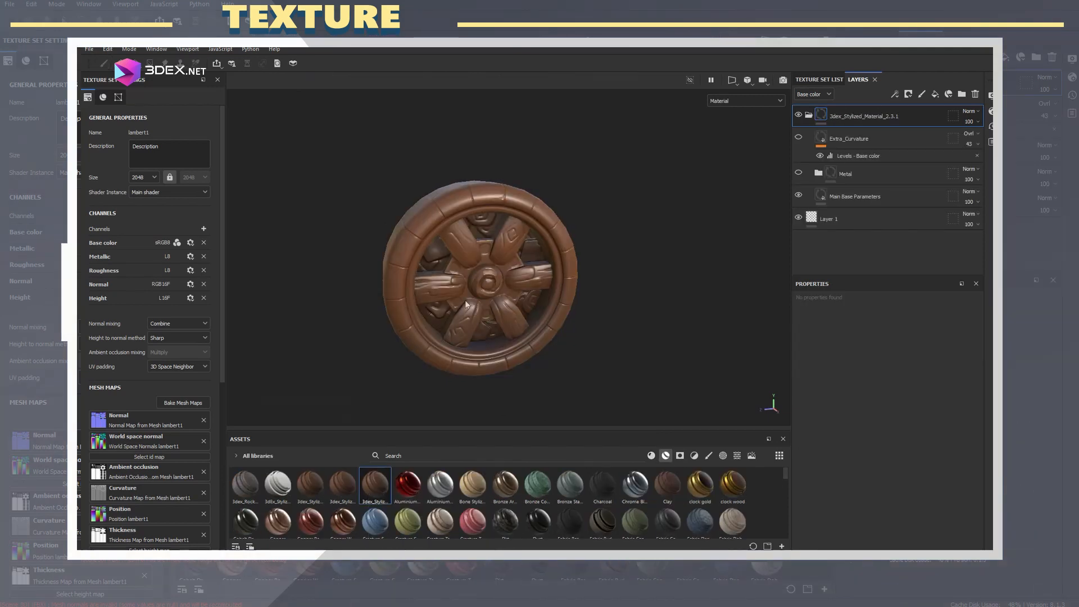
Edit the Main Base Parameters fill settings of the wheel's brown base layer
left_click(855, 196)
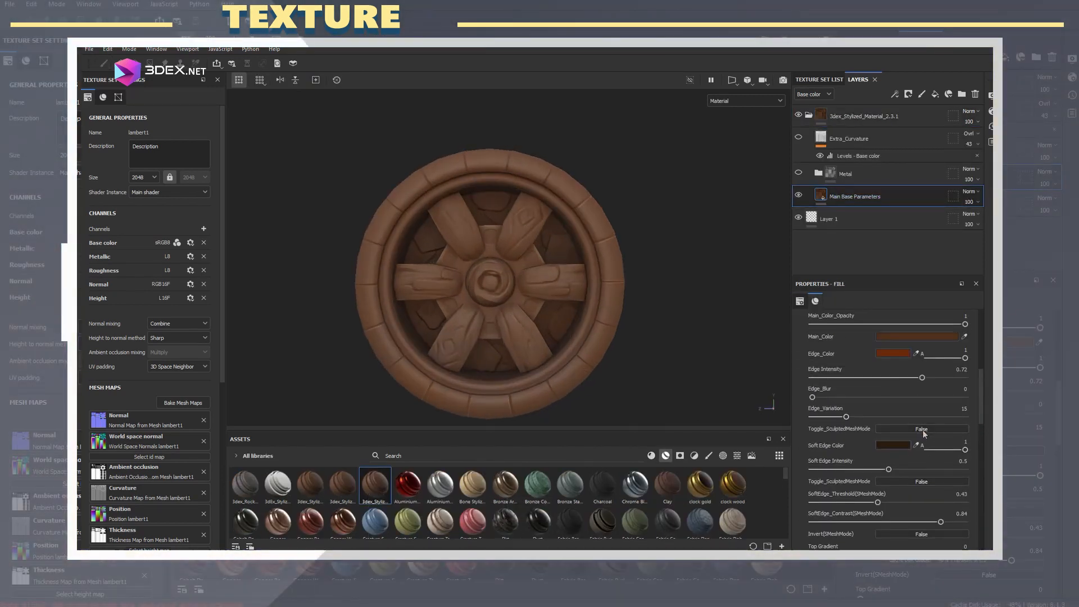
left_click(892, 445)
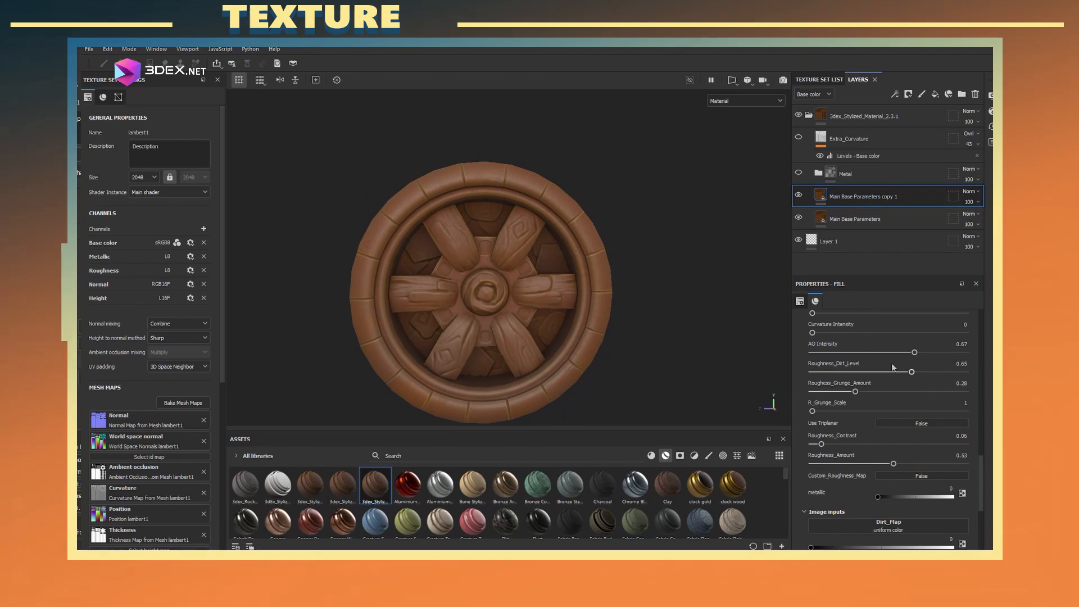
Mask the copied fill to paint teal inner panels, adjust it, and select the wood fill layer
left_click(894, 353)
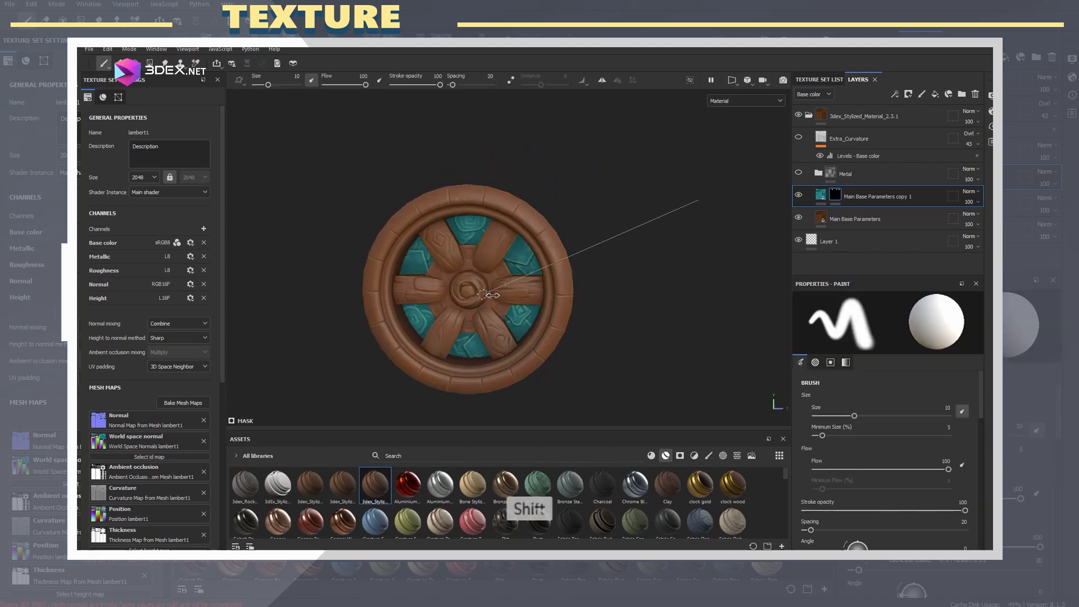
left_click(203, 229)
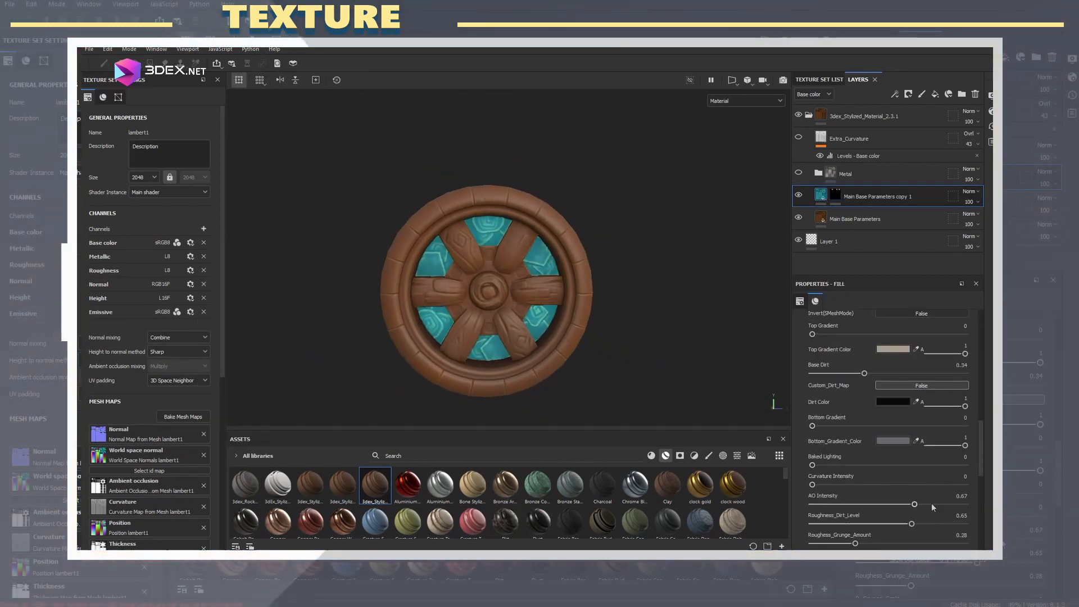
left_click(891, 482)
type("rubber")
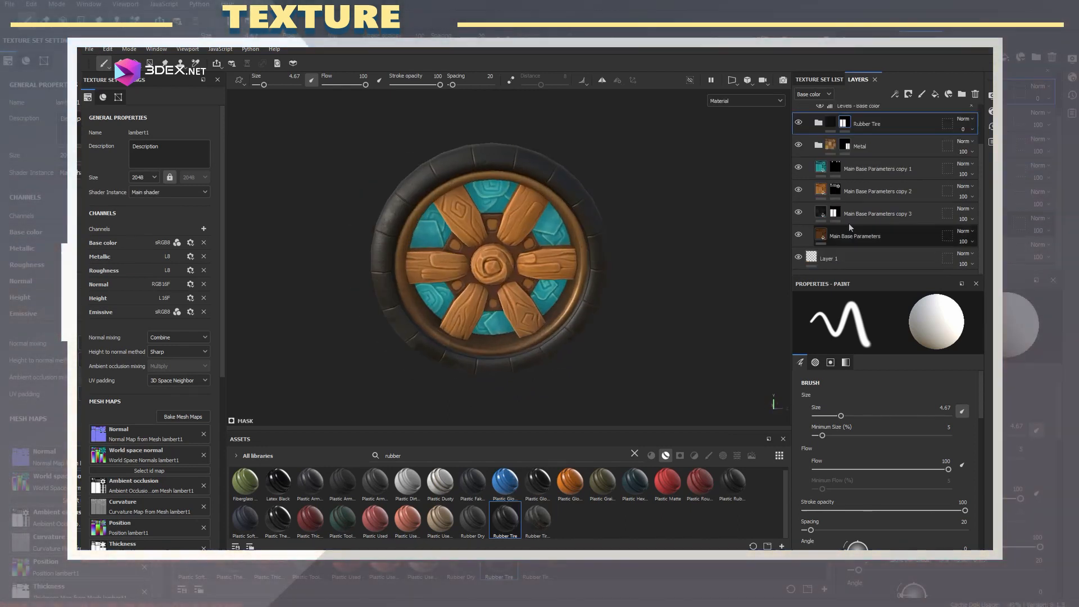
left_click(877, 191)
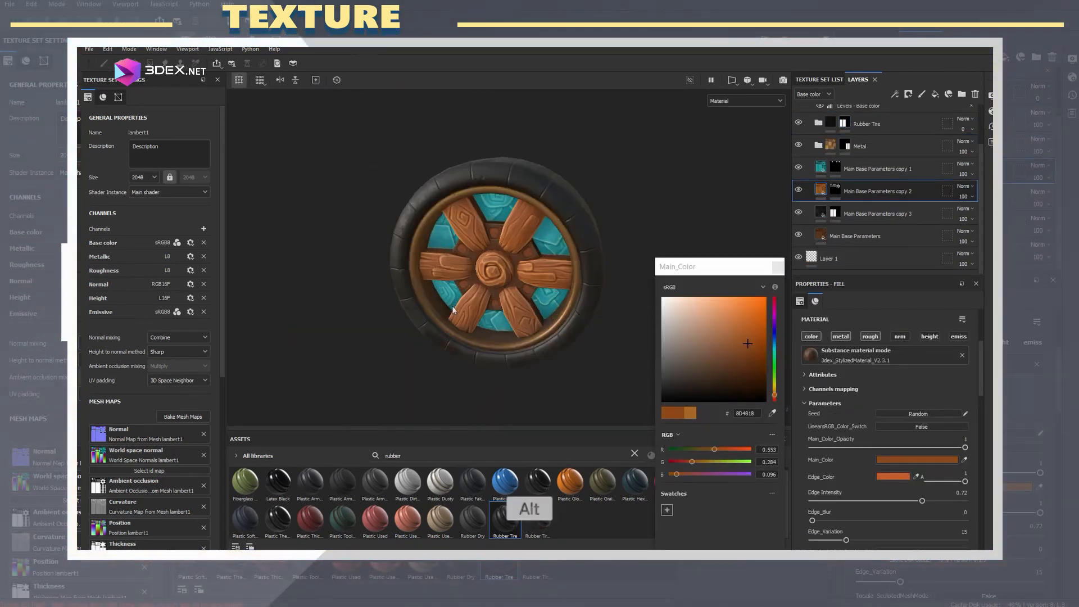